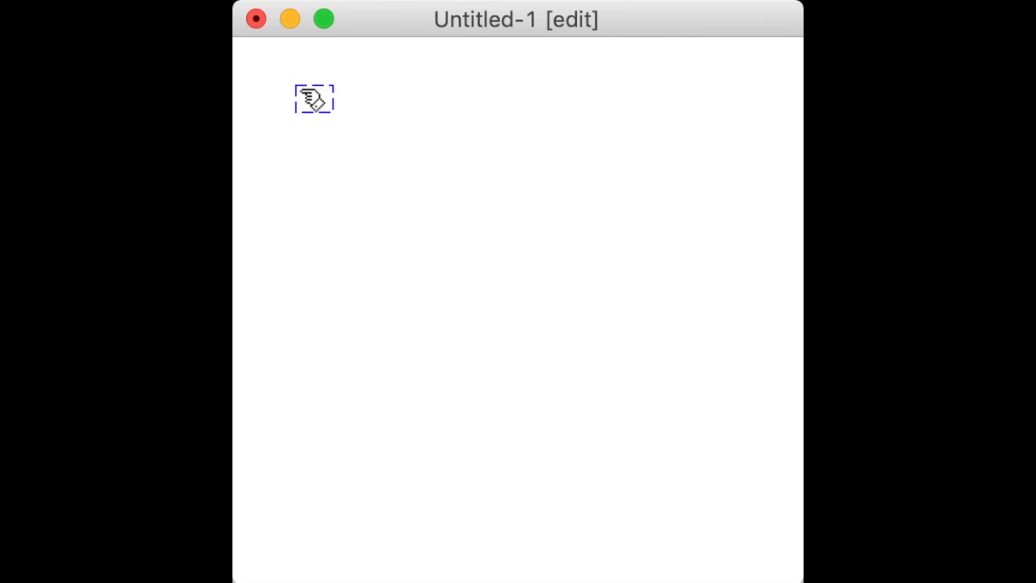
Add a sysexin object, an 'add2 $1' message and a 'set' message to the patch.
{"action": "type", "text": "sysexin"}
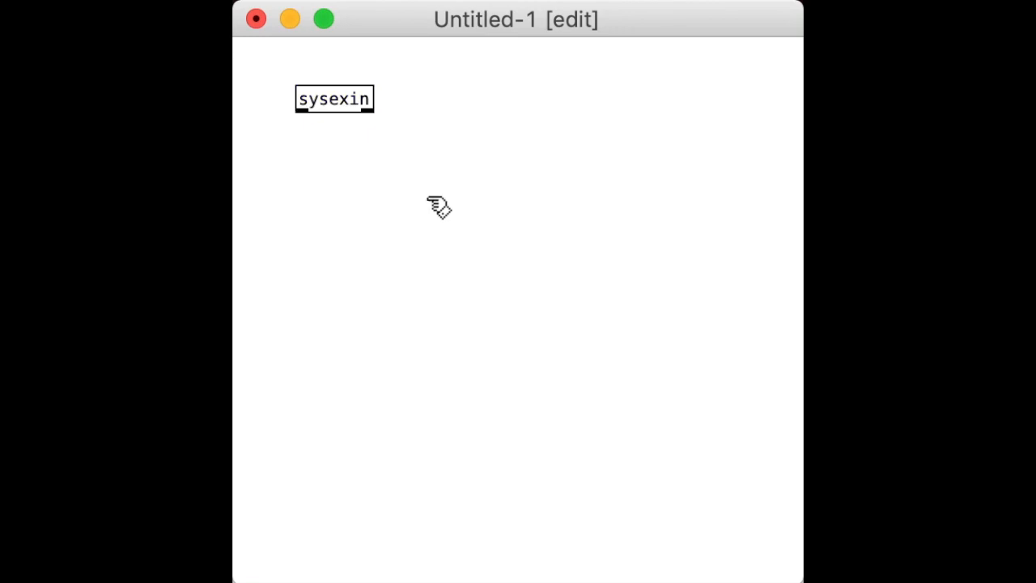
{"action": "mouse_move", "coordinate": [317, 162]}
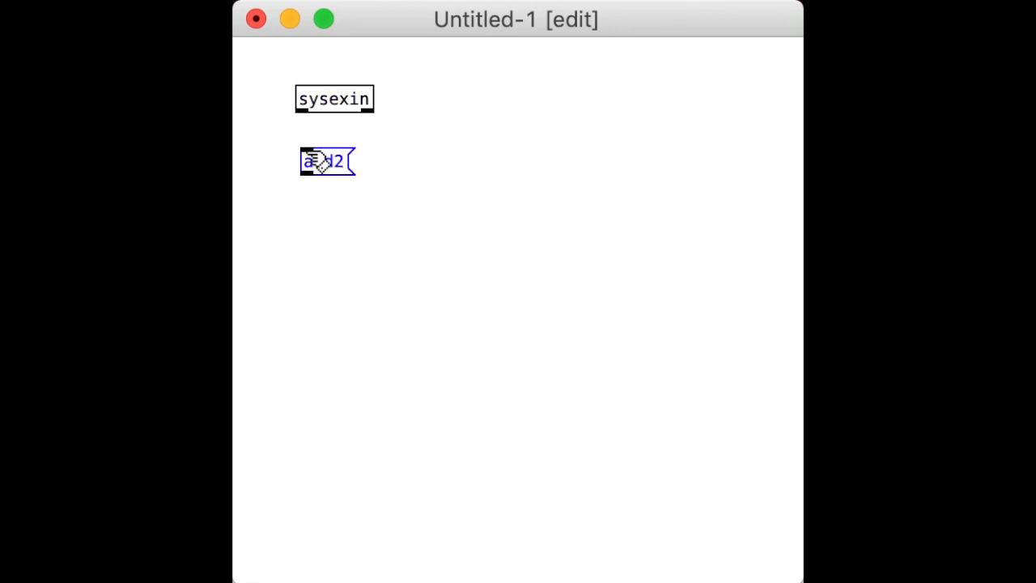
{"action": "type", "text": "add2 $1"}
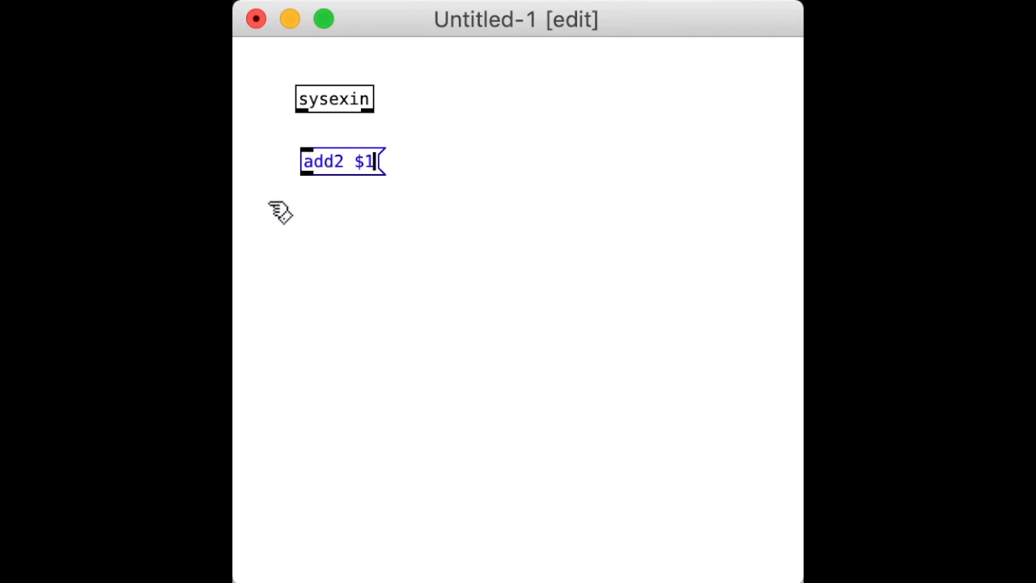
{"action": "left_click", "coordinate": [272, 219]}
{"action": "type", "text": "set"}
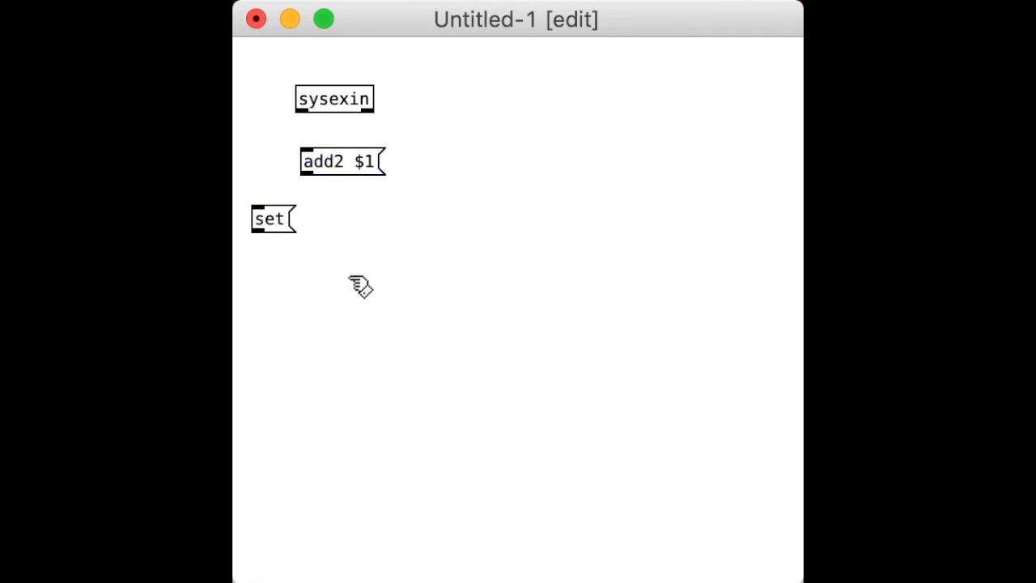
{"action": "left_click", "coordinate": [337, 307]}
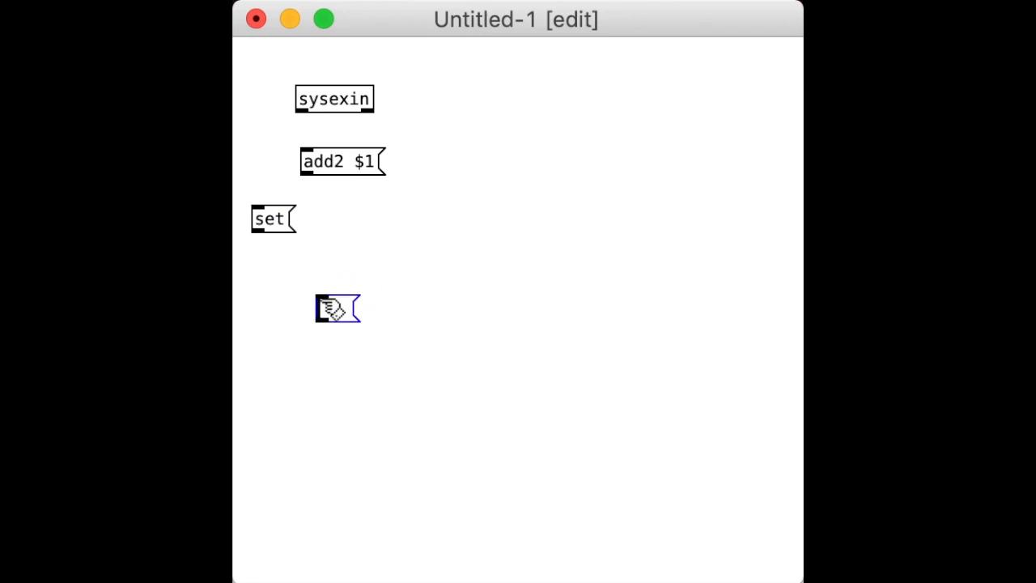